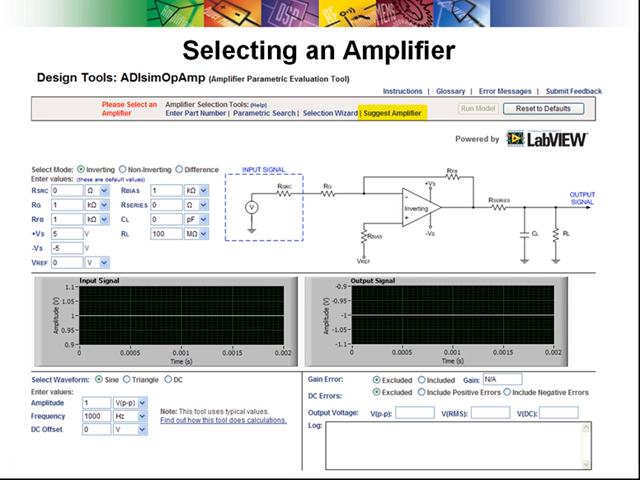
mouse_move(392, 112)
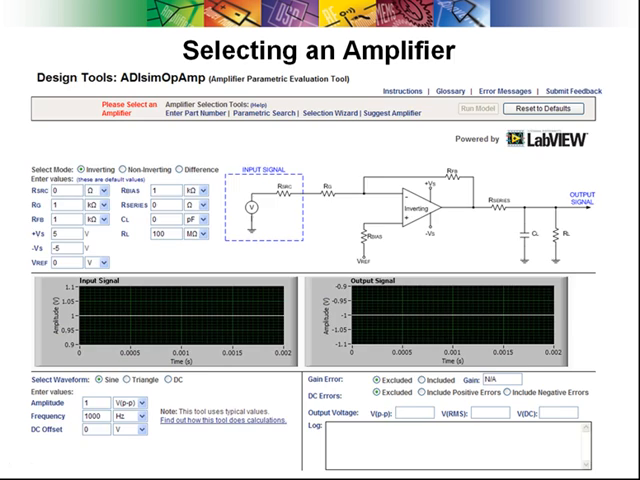
- Tick the desired op-amps in Parametric Search and add them to the evaluation tool
left_click(252, 120)
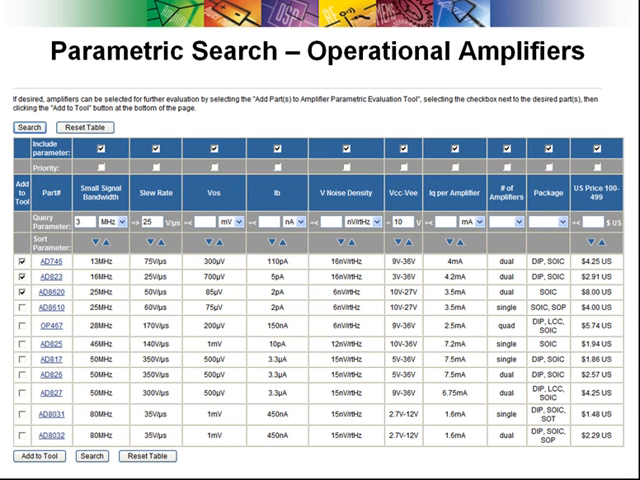
left_click(20, 292)
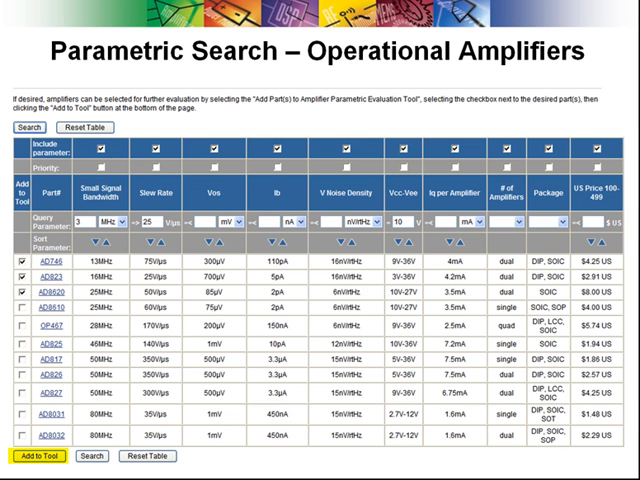
left_click(32, 454)
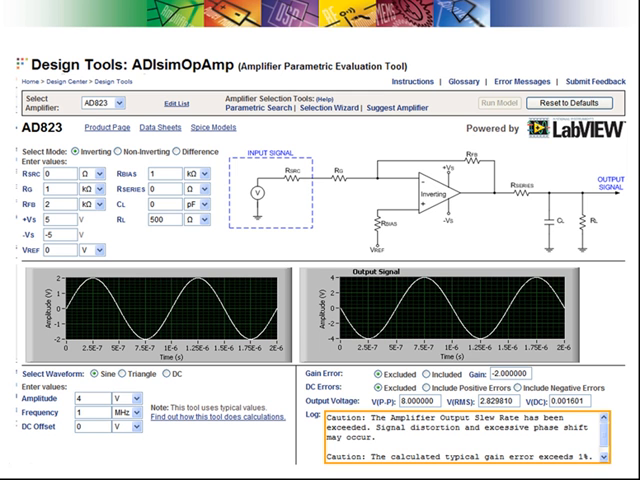
- Switch the evaluated amplifier from AD823 to AD8620 and review its waveform and warnings
left_click(116, 100)
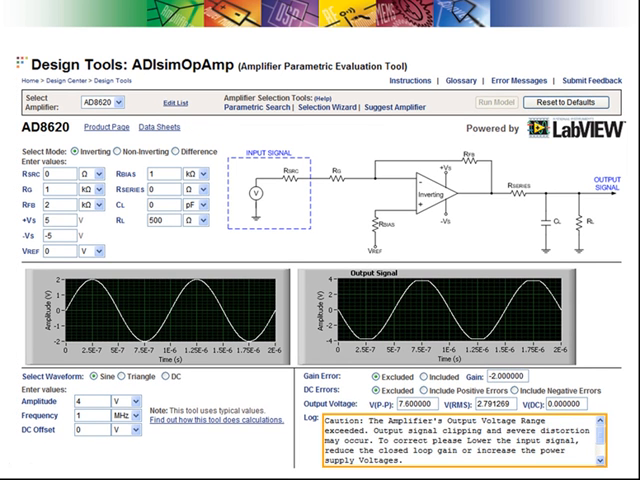